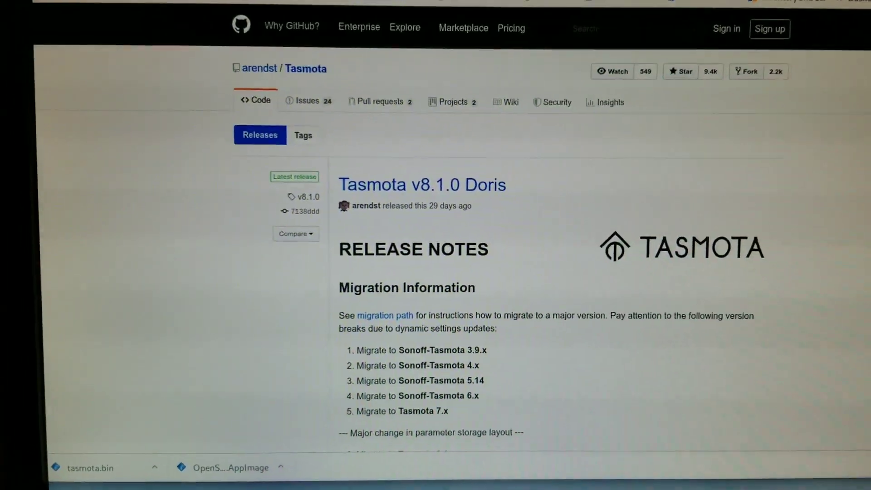
Download the tasmota.bin firmware from the Tasmota v8.1.0 release assets.
{"action": "scroll", "scroll_direction": "down", "scroll_amount": 3}
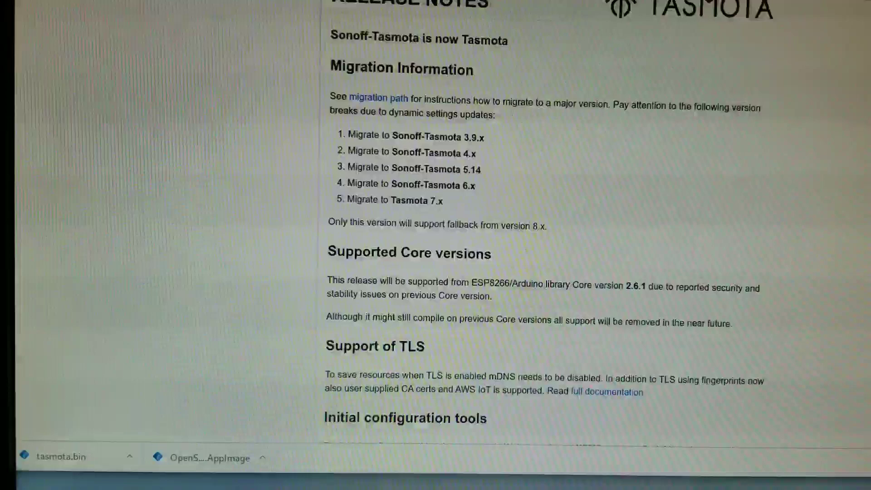
{"action": "scroll", "scroll_direction": "down", "scroll_amount": 3}
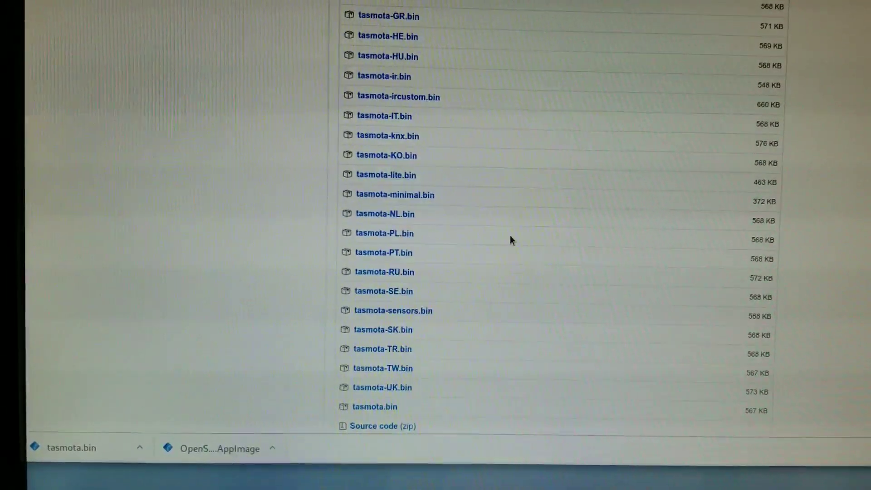
{"action": "scroll", "scroll_direction": "down", "scroll_amount": 3}
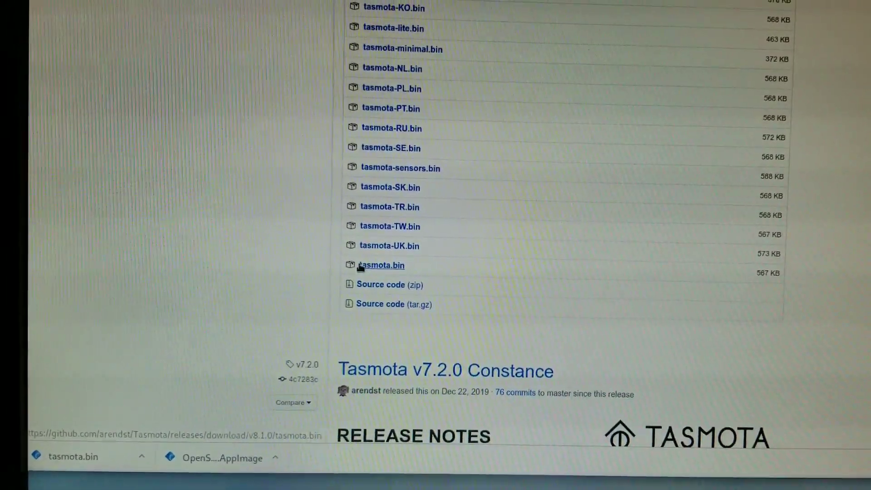
{"action": "left_click", "coordinate": [381, 265]}
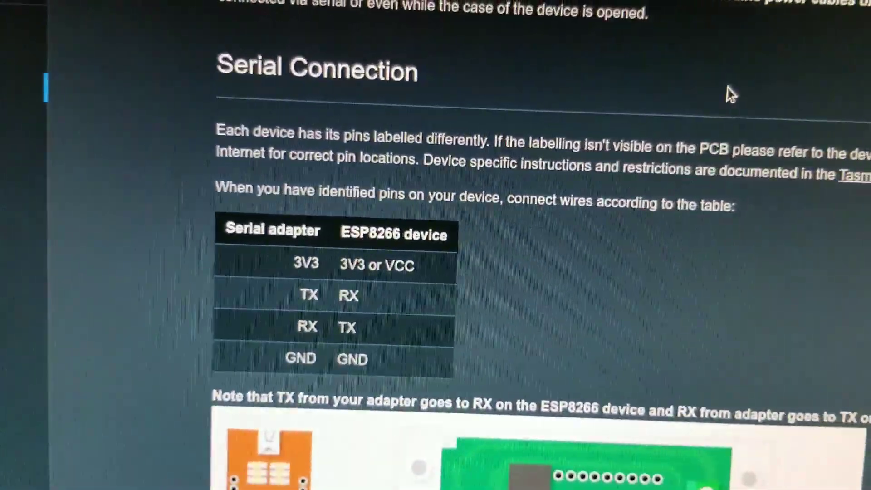
{"action": "scroll", "scroll_direction": "down", "scroll_amount": 3}
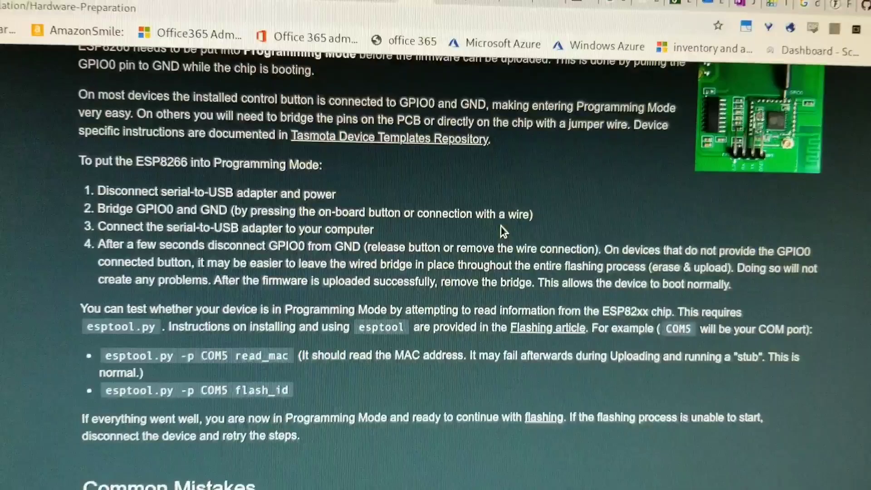
{"action": "scroll", "scroll_direction": "down", "scroll_amount": 3}
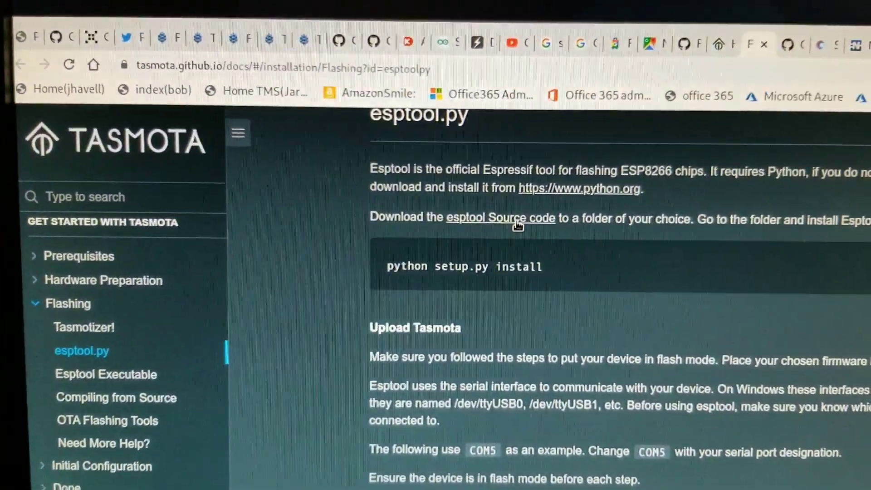
Go to the espressif/esptool Releases page from the docs' esptool Source code link.
{"action": "left_click", "coordinate": [499, 217]}
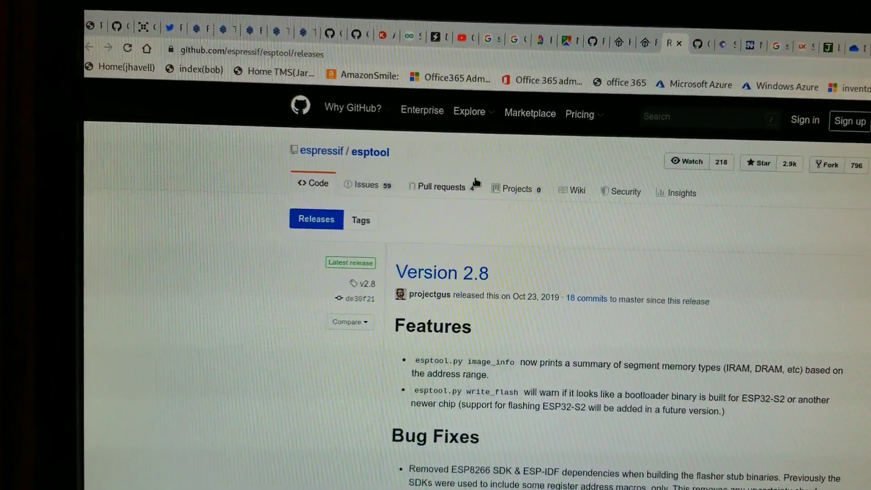
{"action": "scroll", "scroll_direction": "down", "scroll_amount": 3}
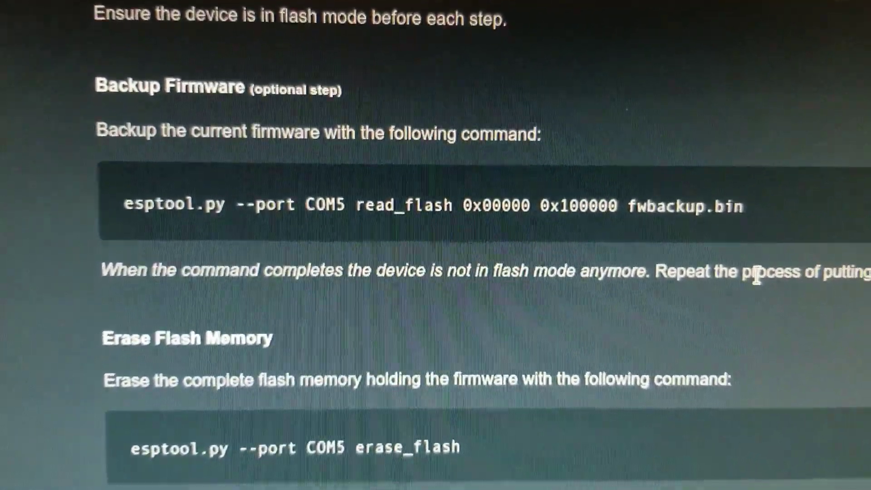
{"action": "scroll", "scroll_direction": "down", "scroll_amount": 3}
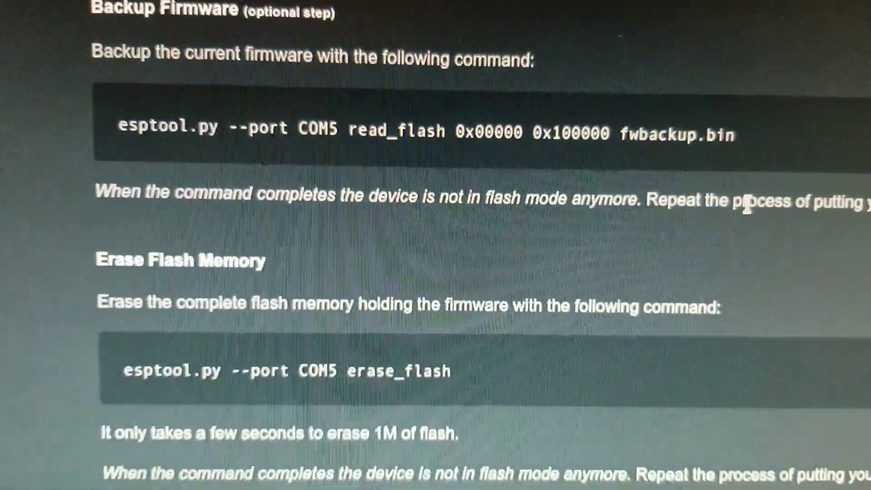
{"action": "scroll", "scroll_direction": "down", "scroll_amount": 3}
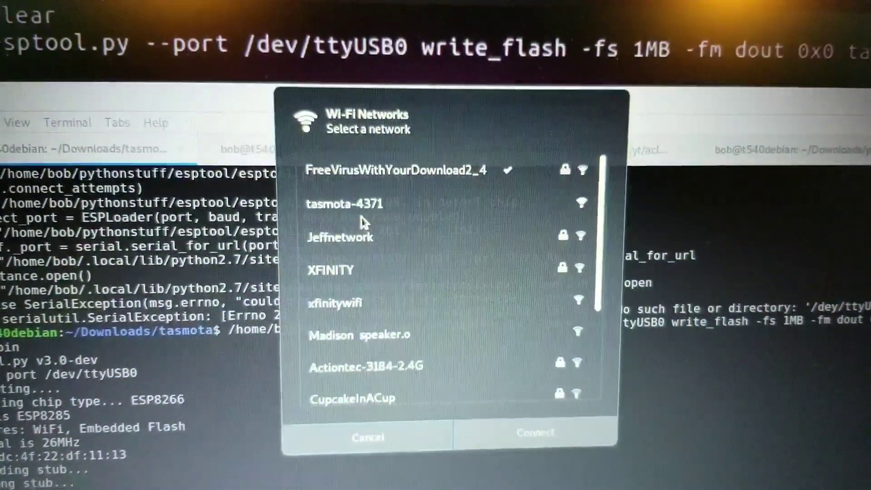
Join the tasmota-4371 Wi-Fi network broadcast by the flashed Sonoff.
{"action": "left_click", "coordinate": [344, 204]}
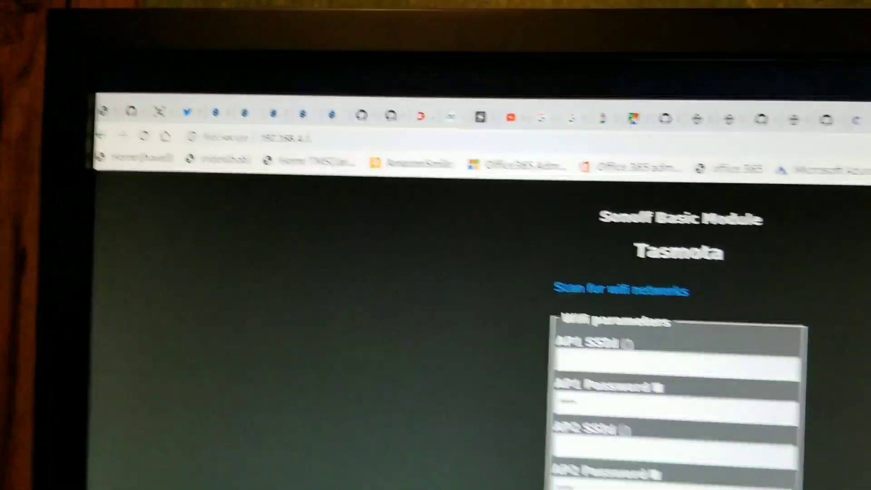
Save FreeVirusWithYourDownload2_4 and its password as the device's AP1 credentials.
{"action": "scroll", "scroll_direction": "down", "scroll_amount": 3}
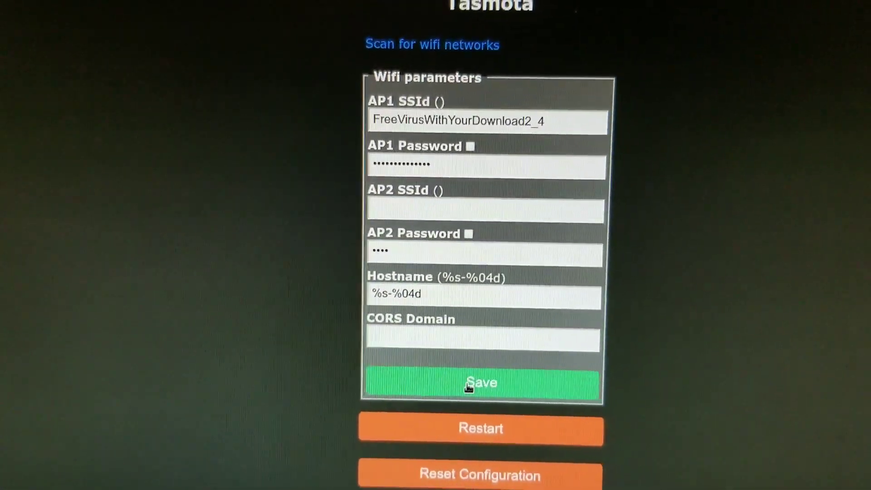
{"action": "left_click", "coordinate": [481, 384]}
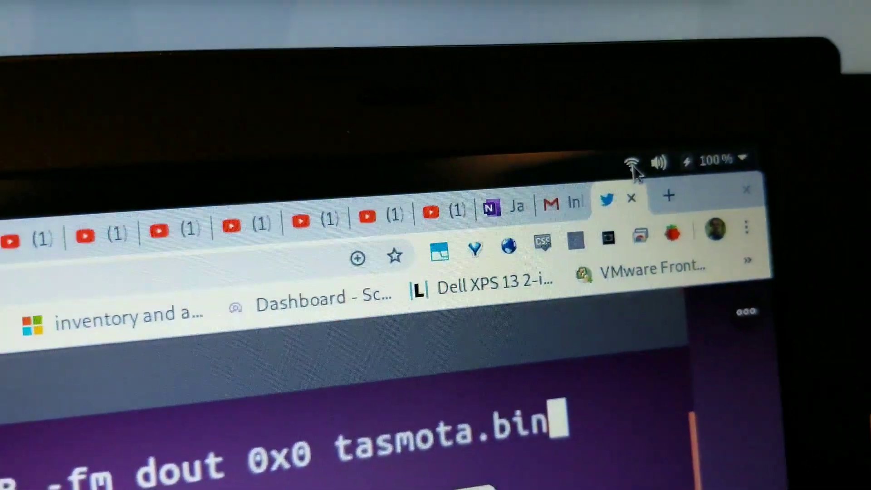
Check the system menu's Wi-Fi entry, still showing tasmota-4371.
{"action": "left_click", "coordinate": [634, 161]}
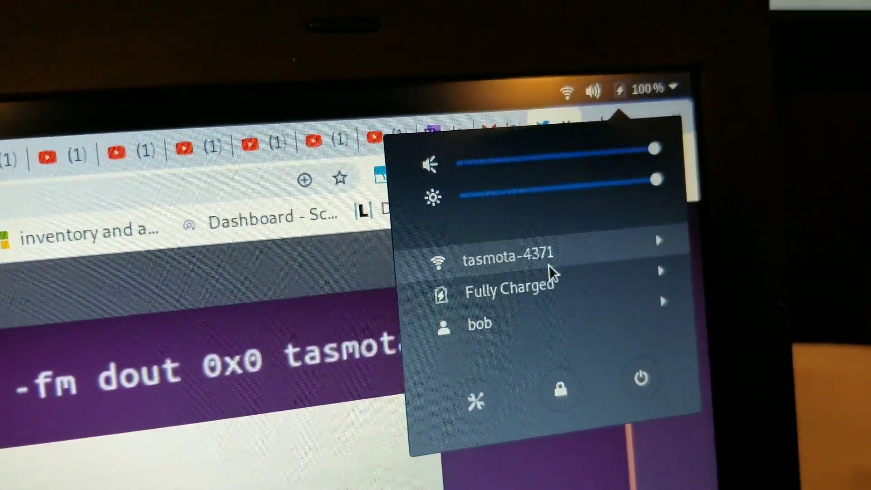